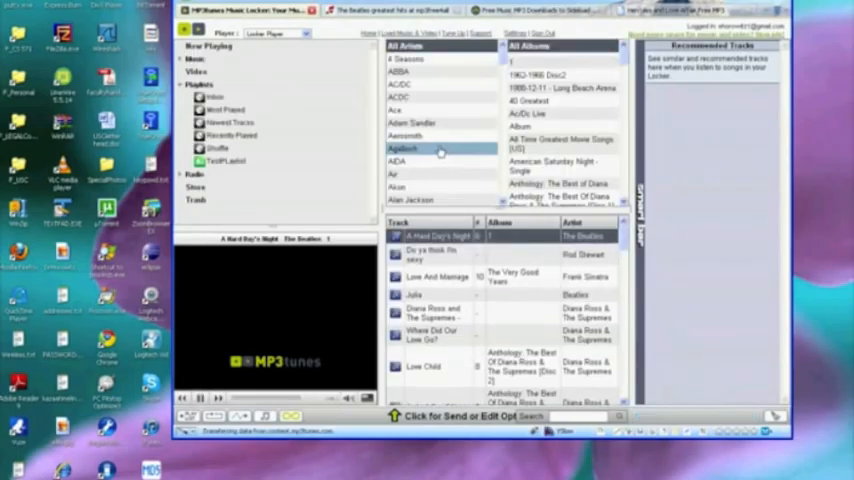
# Bring up the Sideload.com home page and highlight the Featured Tracks heading.
pyautogui.click(430, 236)
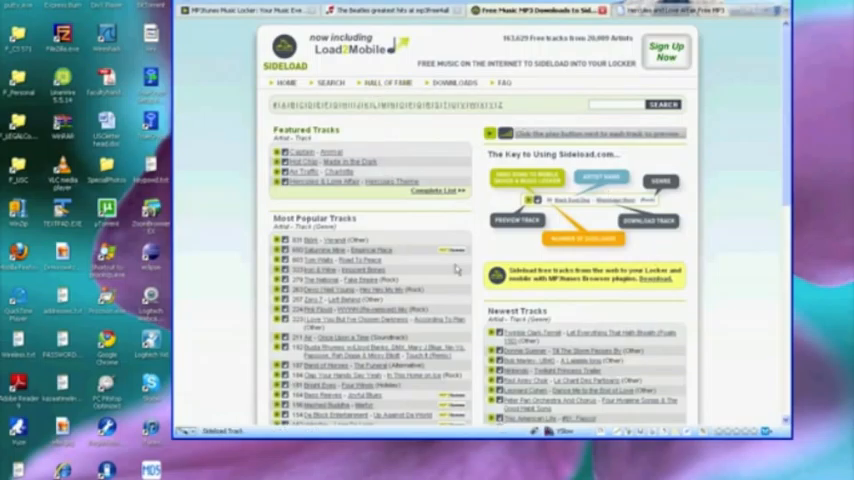
pyautogui.doubleClick(304, 130)
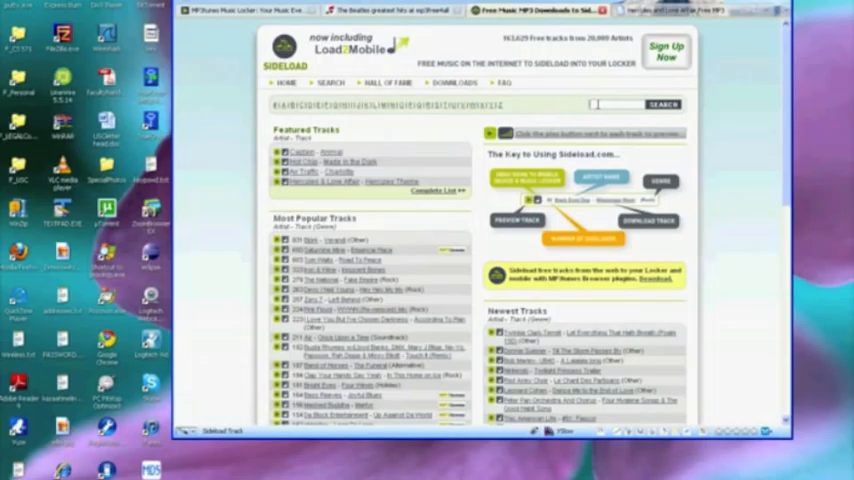
pyautogui.moveTo(404, 168)
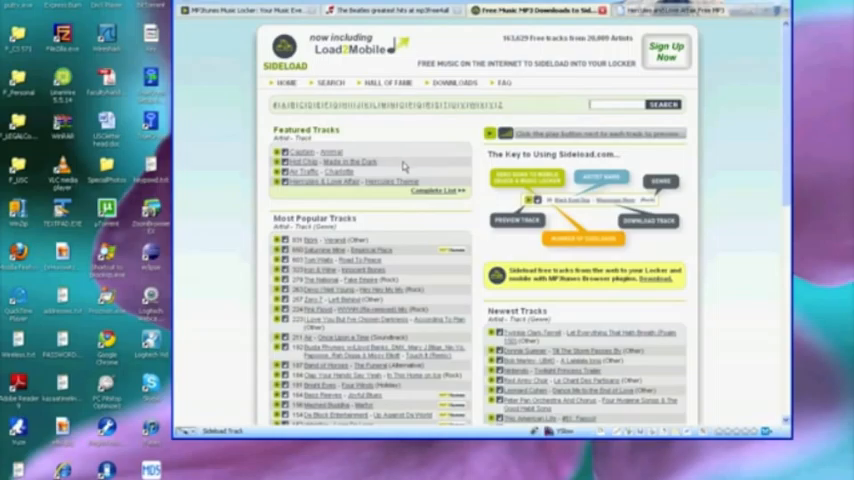
pyautogui.doubleClick(310, 130)
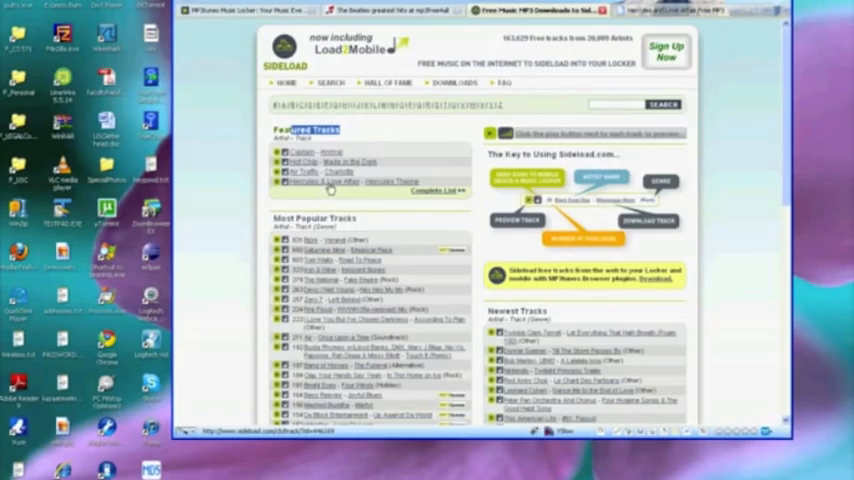
# Go to the Hercules and Love Affair featured track's details page and highlight its title.
pyautogui.click(336, 180)
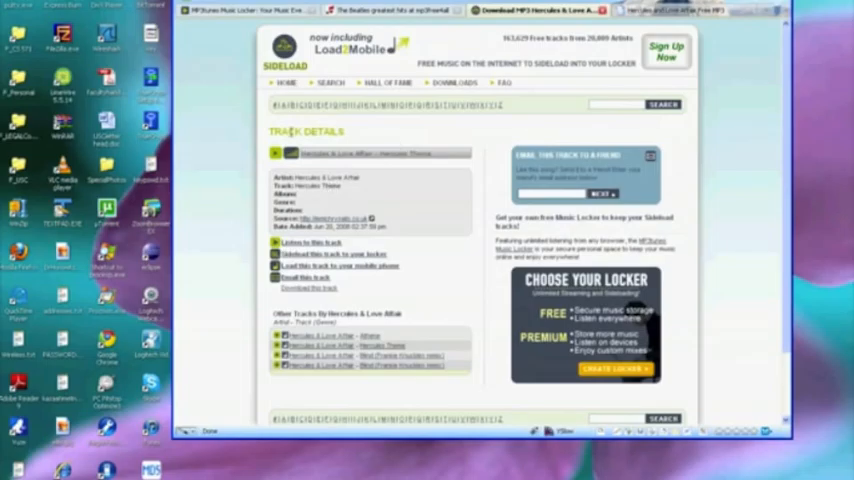
pyautogui.doubleClick(308, 132)
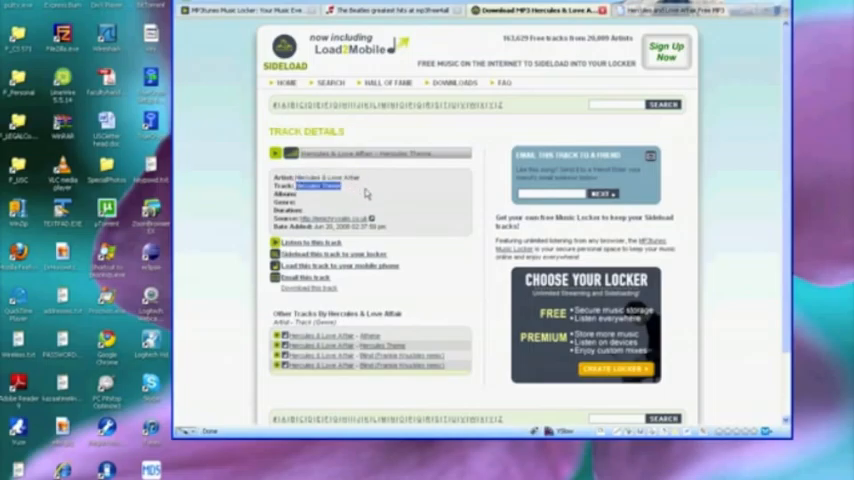
pyautogui.moveTo(418, 250)
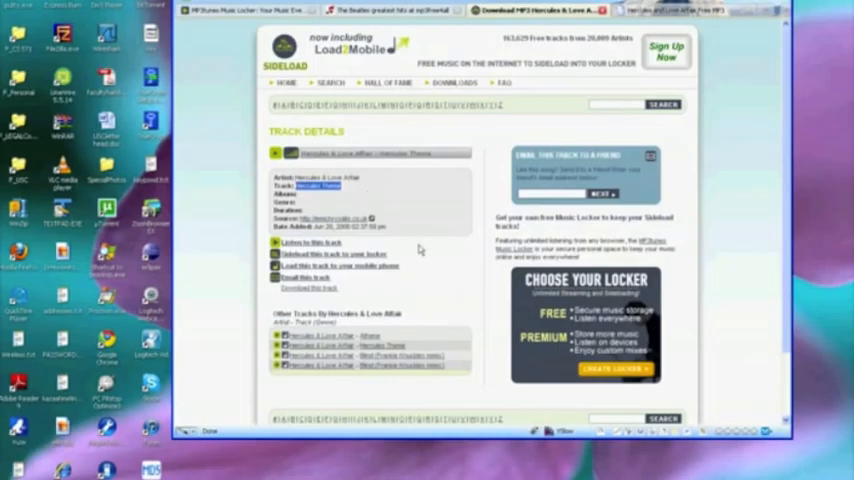
pyautogui.moveTo(284, 164)
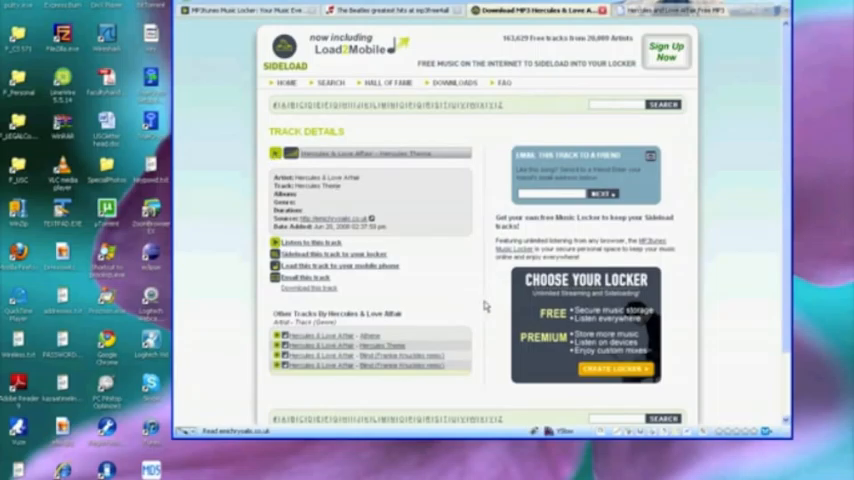
pyautogui.moveTo(348, 292)
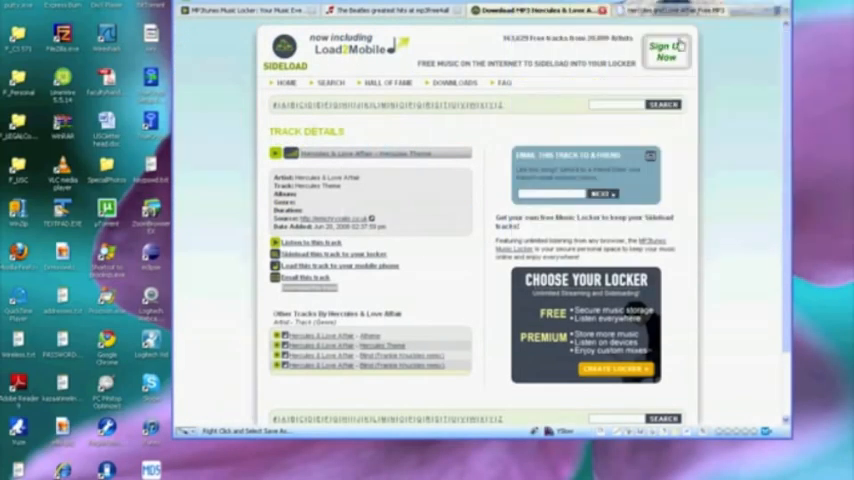
pyautogui.moveTo(494, 168)
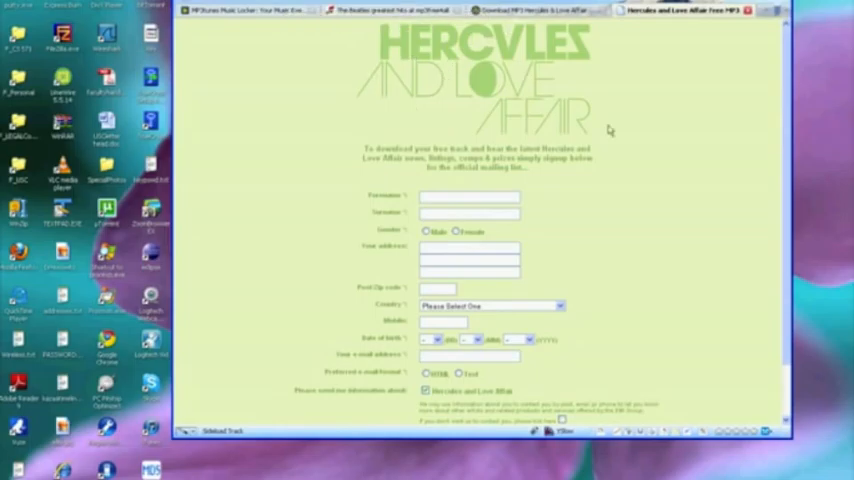
pyautogui.moveTo(532, 130)
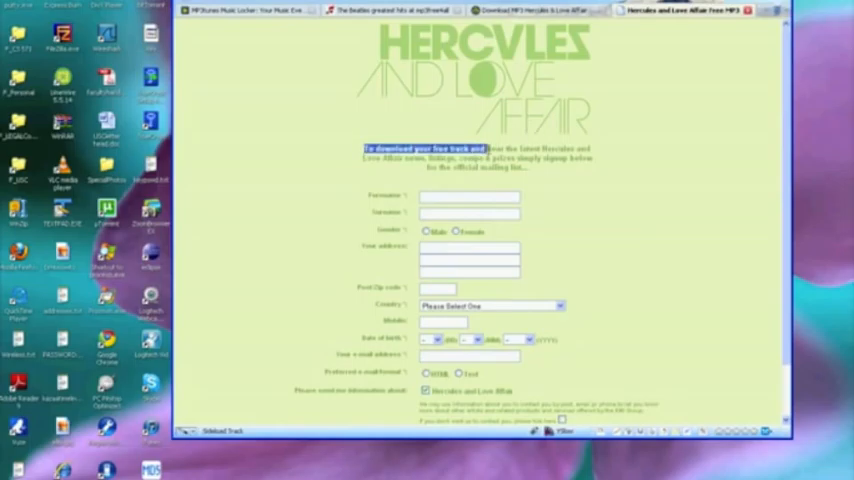
# Highlight the free-track intro and move into the street address field of the sign-up form.
pyautogui.moveTo(362, 148); pyautogui.dragTo(600, 164)
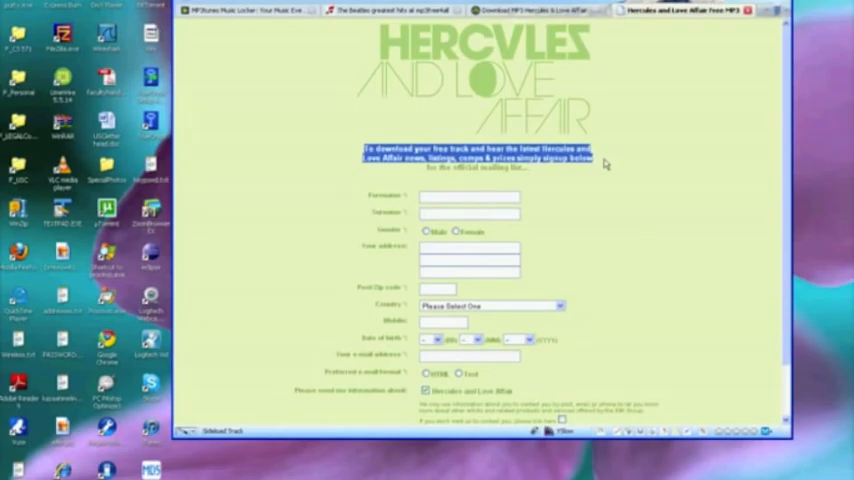
pyautogui.click(480, 160)
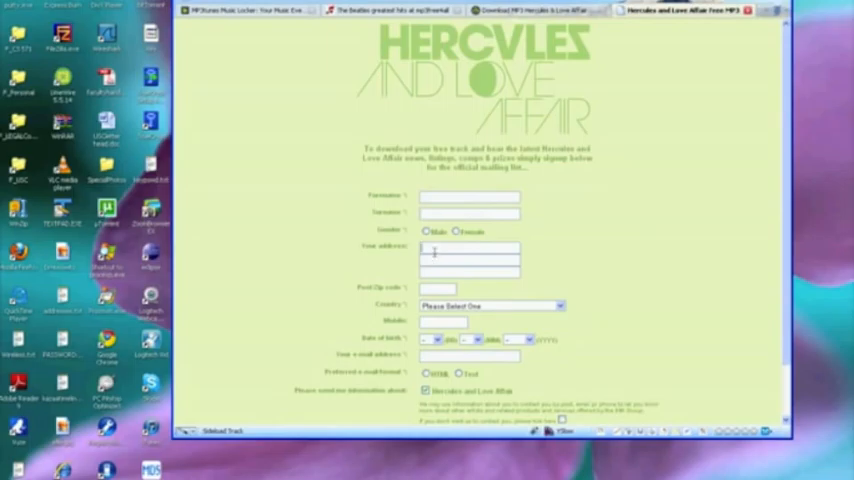
pyautogui.moveTo(728, 328)
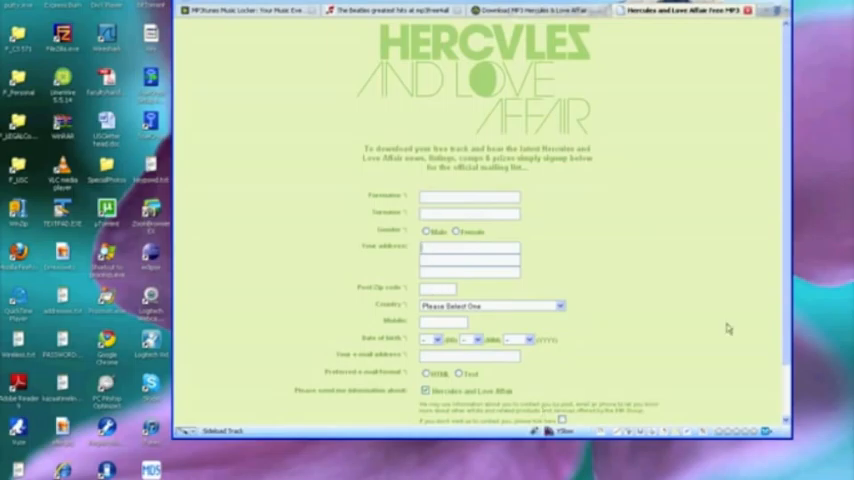
pyautogui.scroll(-3)
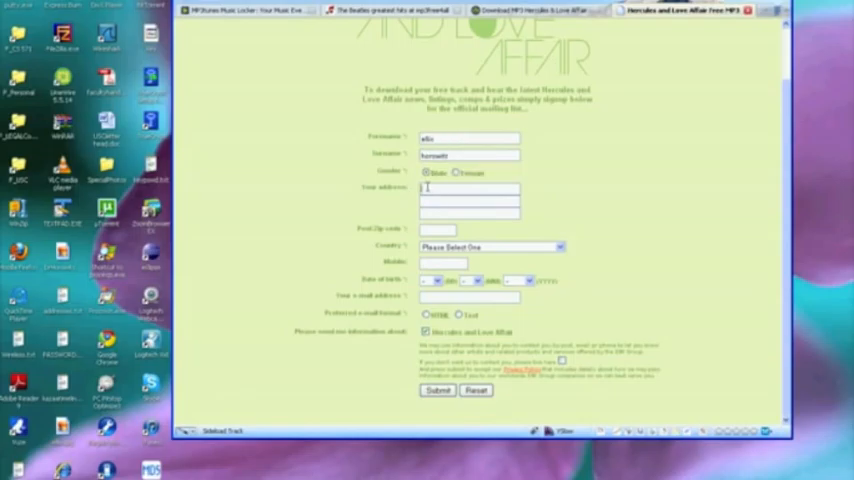
# Enter address '123 main st' and United States, submit, and dismiss the missing-details warning.
pyautogui.write('123 main st')
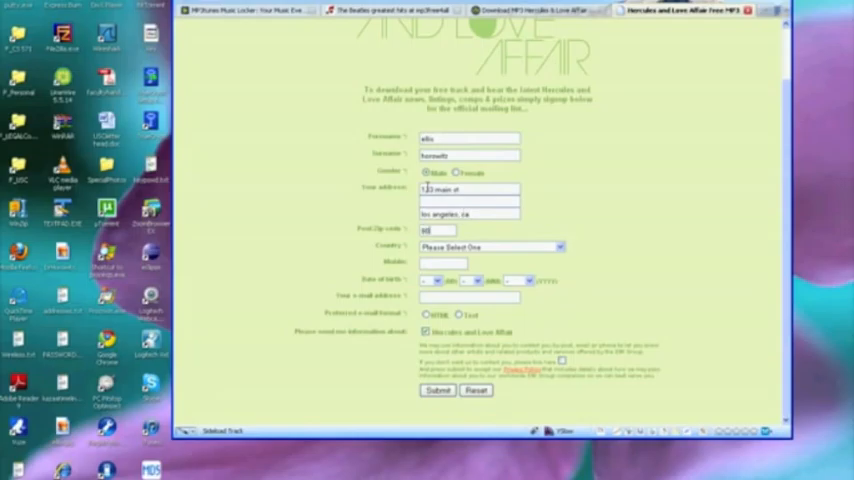
pyautogui.write('0')
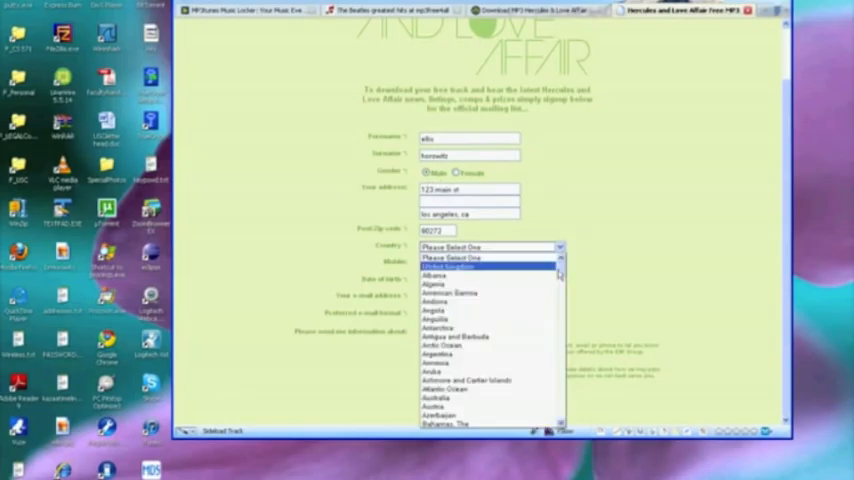
pyautogui.scroll(-3)
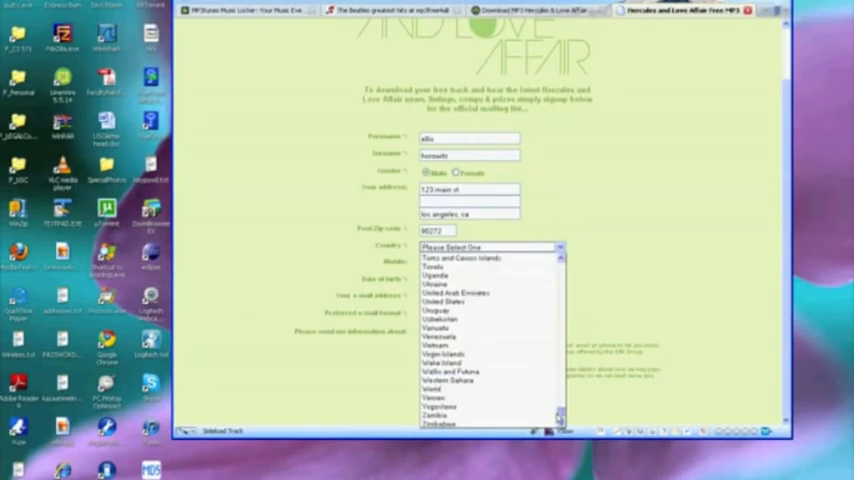
pyautogui.click(444, 300)
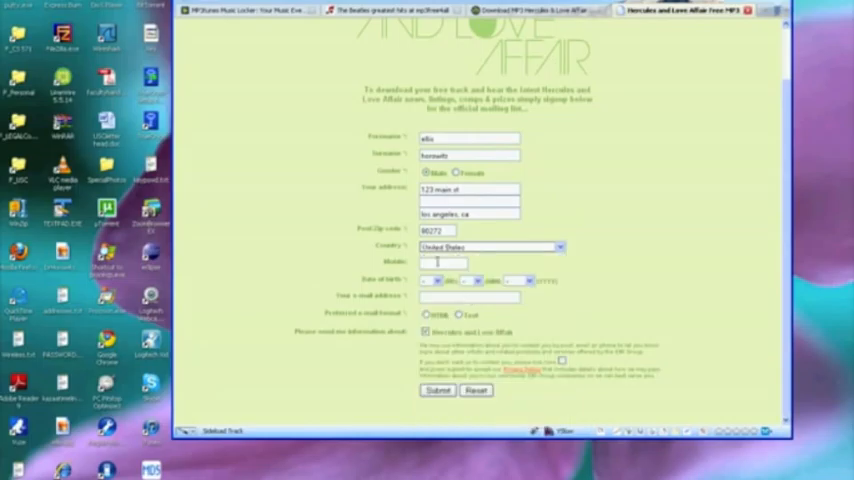
pyautogui.click(438, 390)
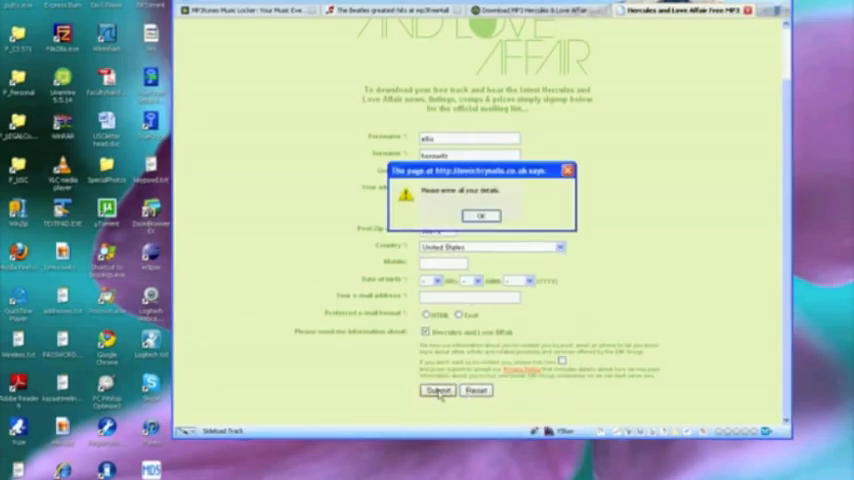
pyautogui.click(480, 216)
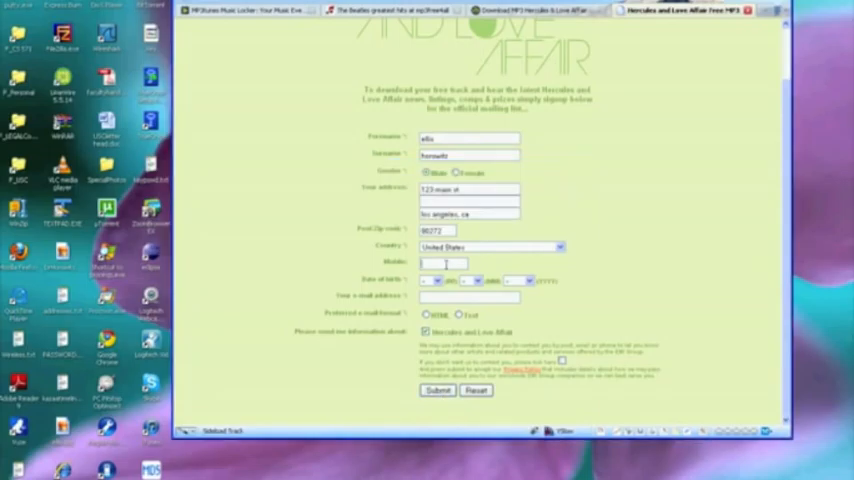
# Add mobile 310, birth date, email and email format, then submit the signup successfully.
pyautogui.write('3105551212')
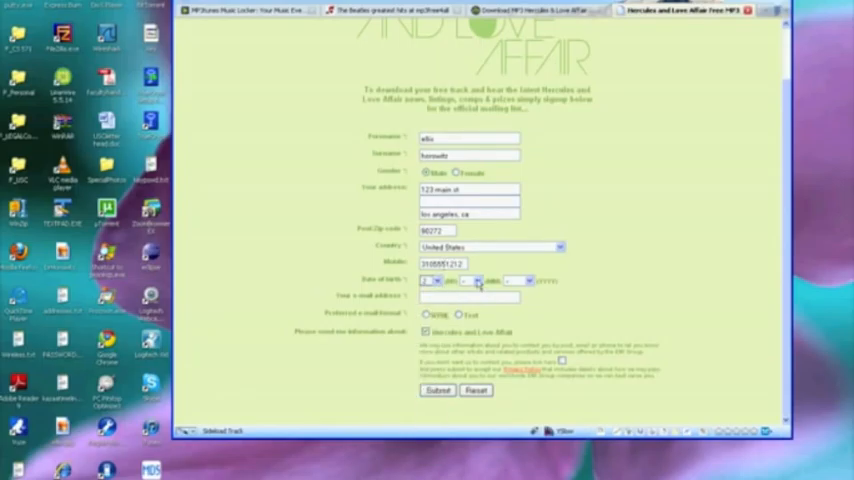
pyautogui.click(474, 280)
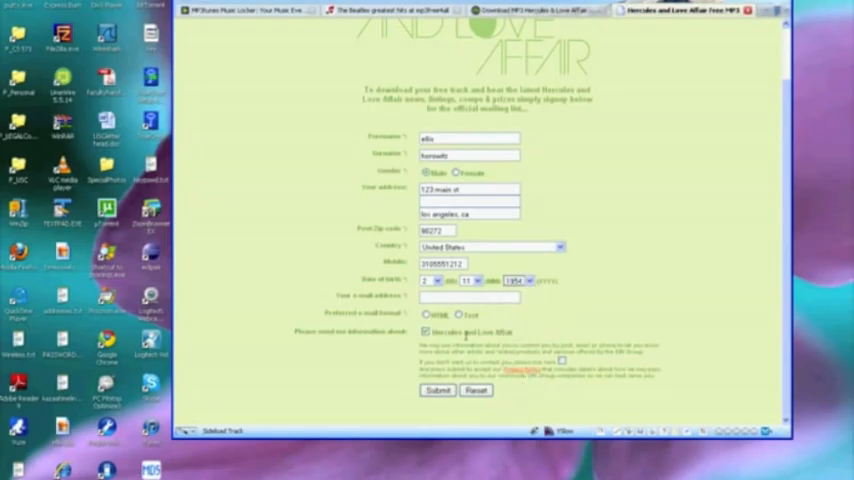
pyautogui.click(468, 296)
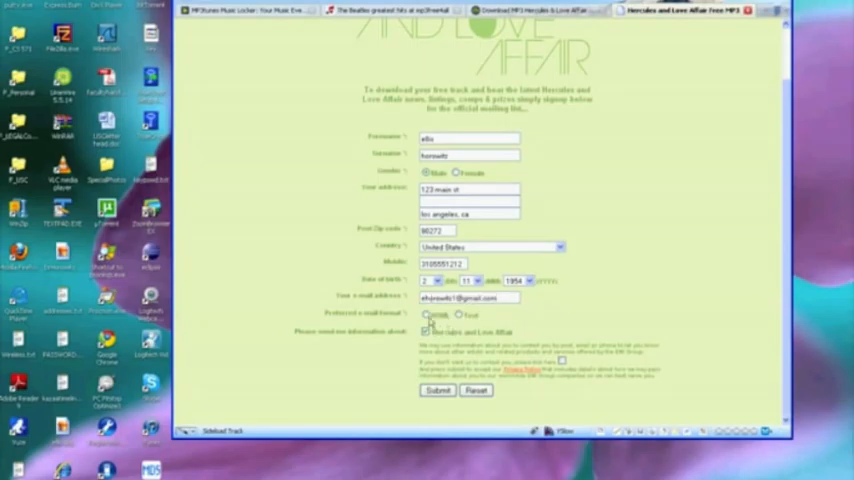
pyautogui.click(438, 390)
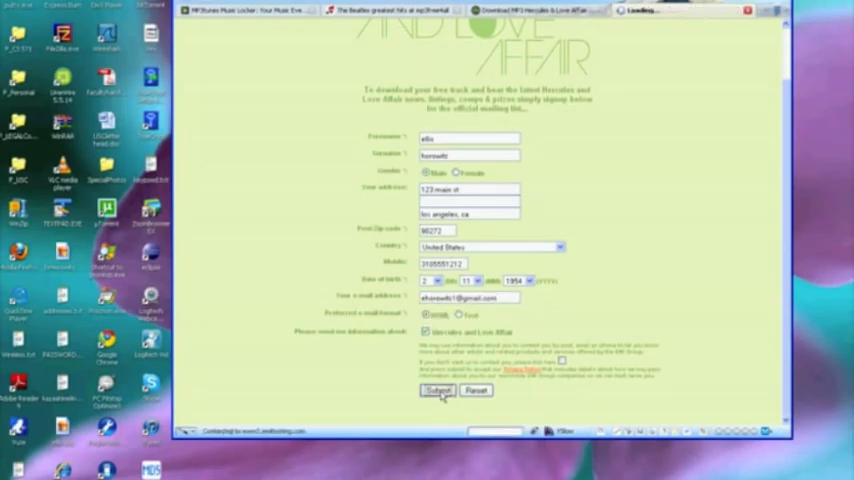
pyautogui.click(438, 390)
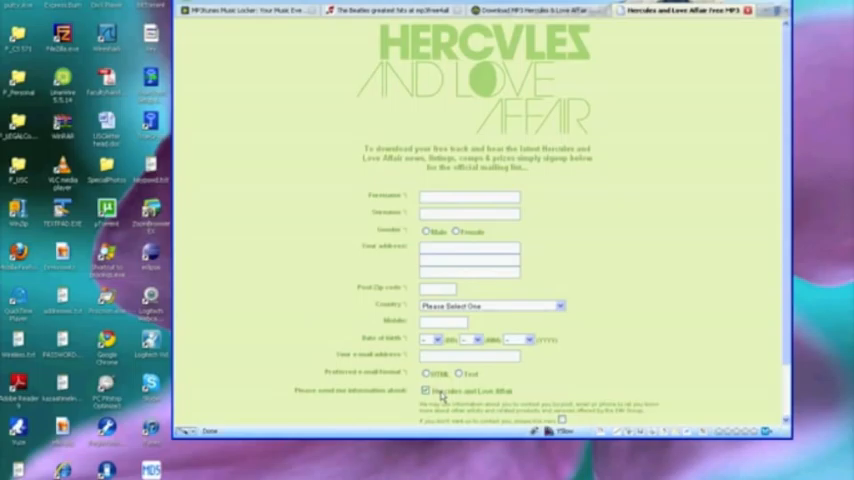
pyautogui.scroll(-3)
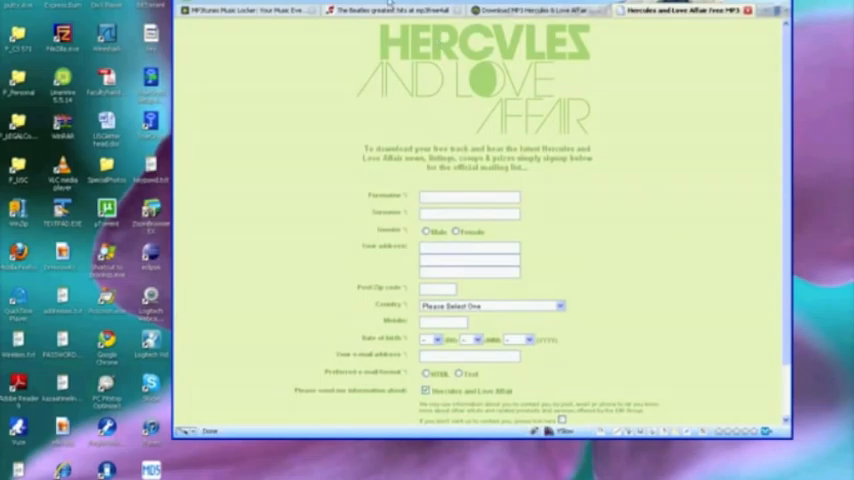
# Return to the Hercules Theme track page and start sideloading it to the locker.
pyautogui.click(540, 10)
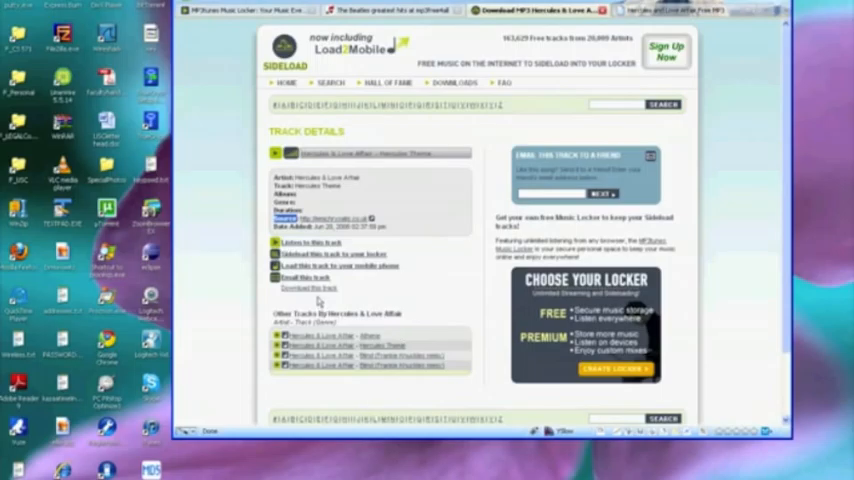
pyautogui.click(310, 288)
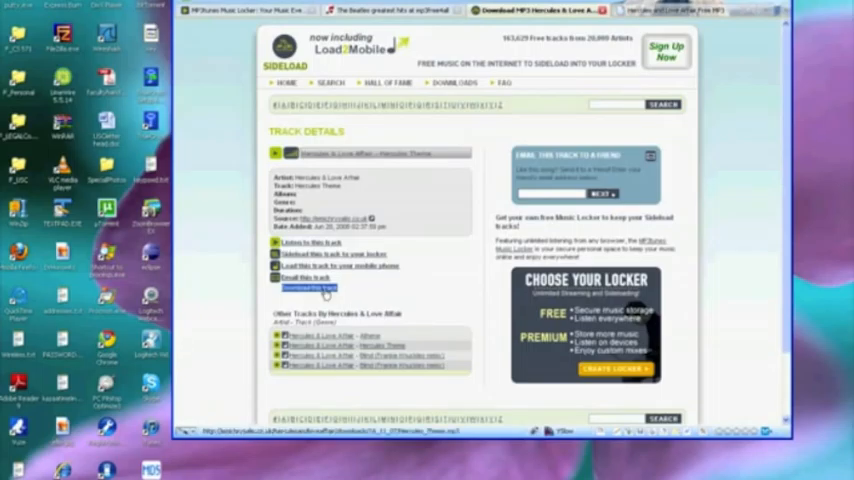
pyautogui.moveTo(448, 284)
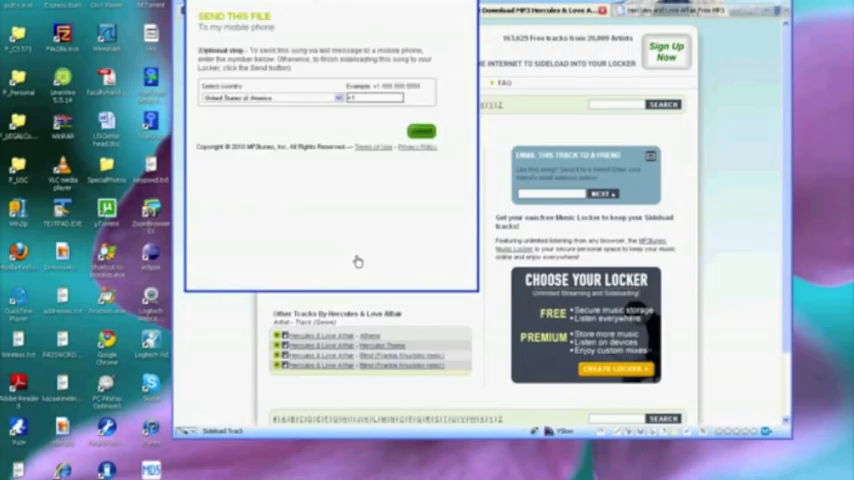
pyautogui.moveTo(428, 150)
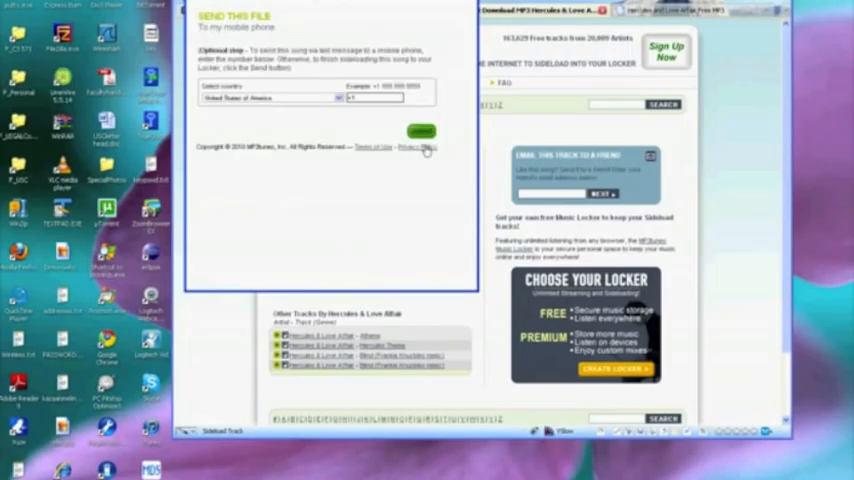
# Skip the send-to-phone step so the Hercules Theme sideload completes.
pyautogui.click(420, 132)
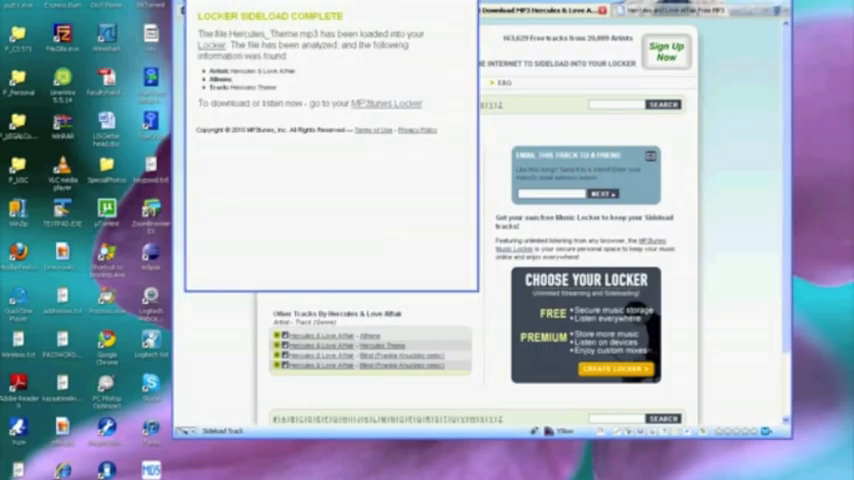
pyautogui.moveTo(660, 126)
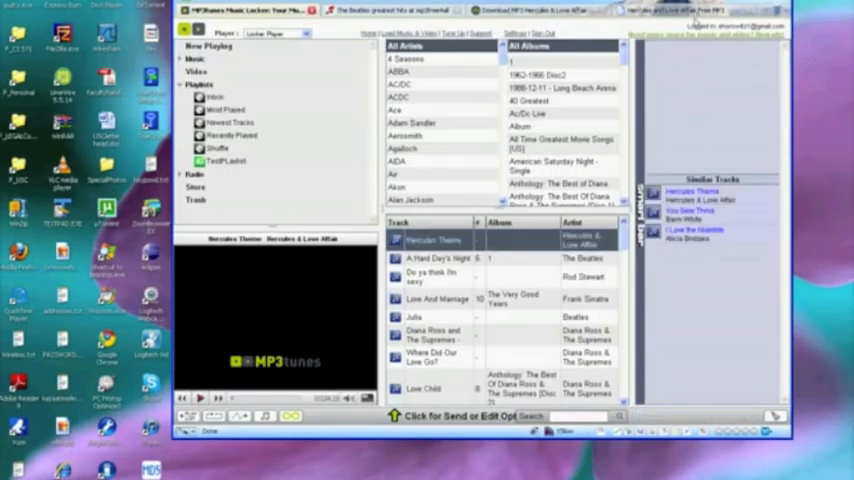
# Return from the MP3tunes locker to the Sideload.com track page.
pyautogui.click(540, 10)
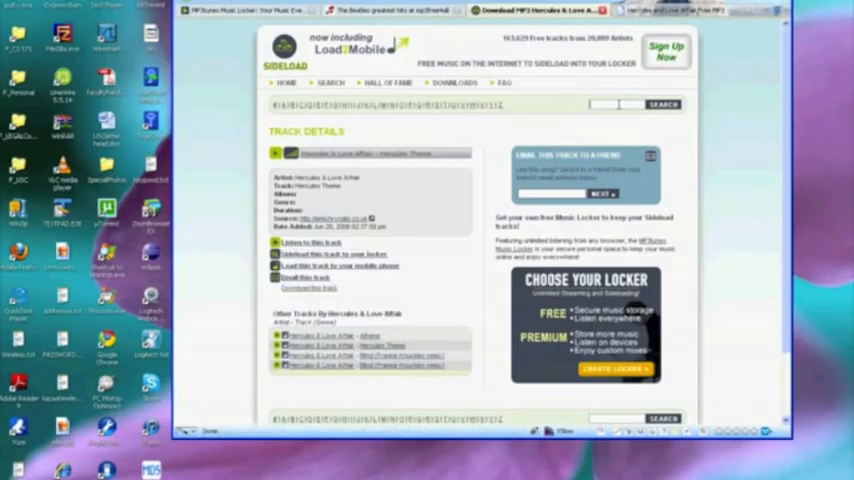
# Search Sideload.com for 'Beatles' and look over the first page of results.
pyautogui.click(610, 104)
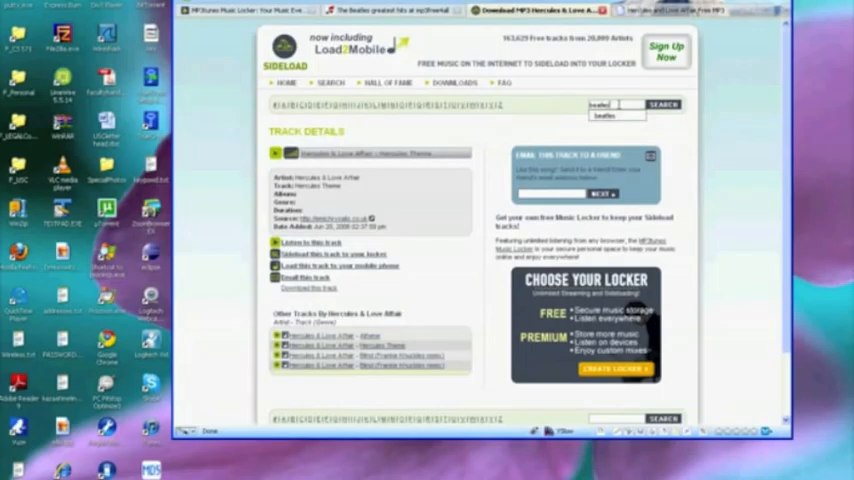
pyautogui.click(664, 104)
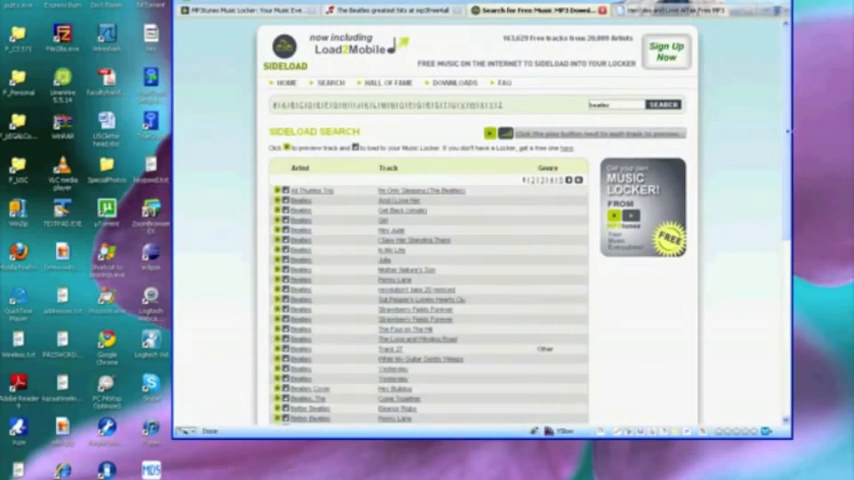
pyautogui.scroll(-3)
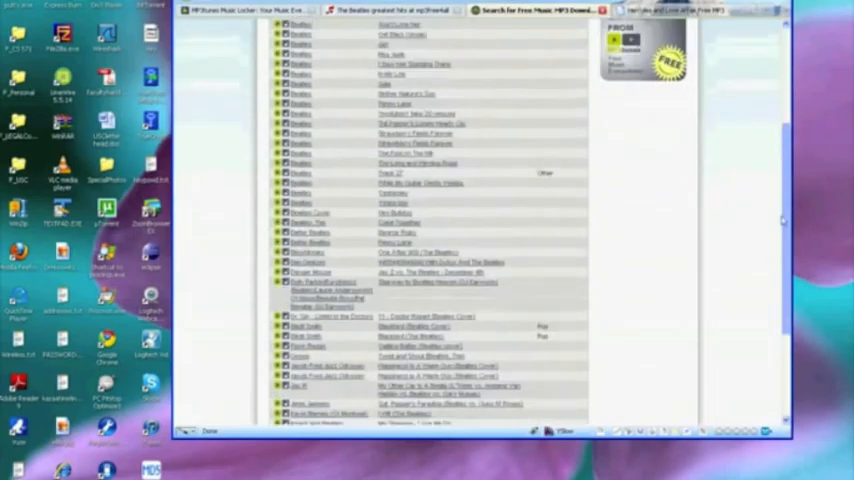
pyautogui.scroll(3)
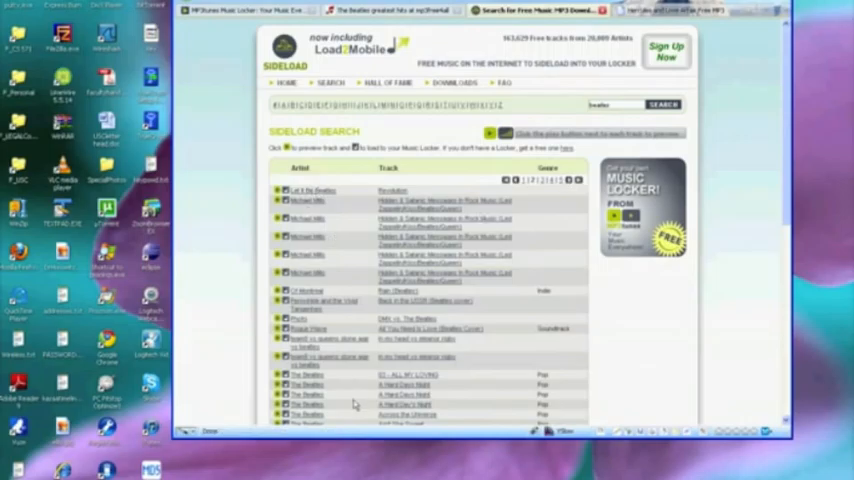
pyautogui.moveTo(580, 204)
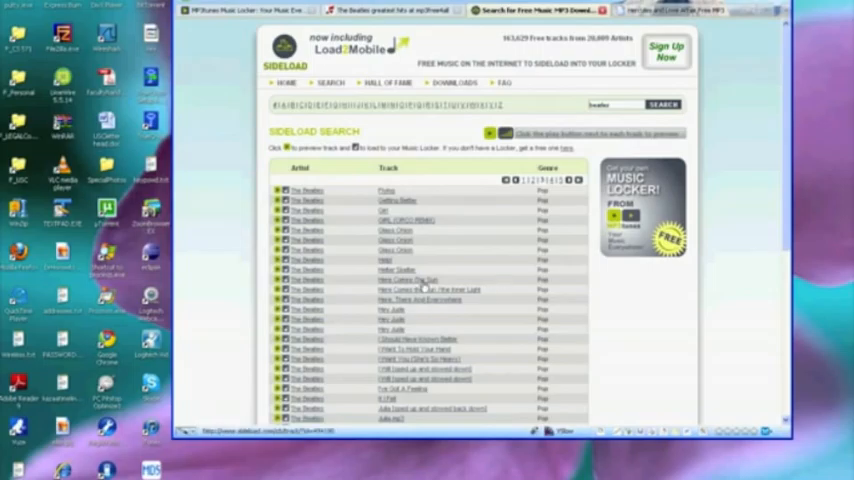
# Move to the next page of Beatles search results.
pyautogui.click(570, 180)
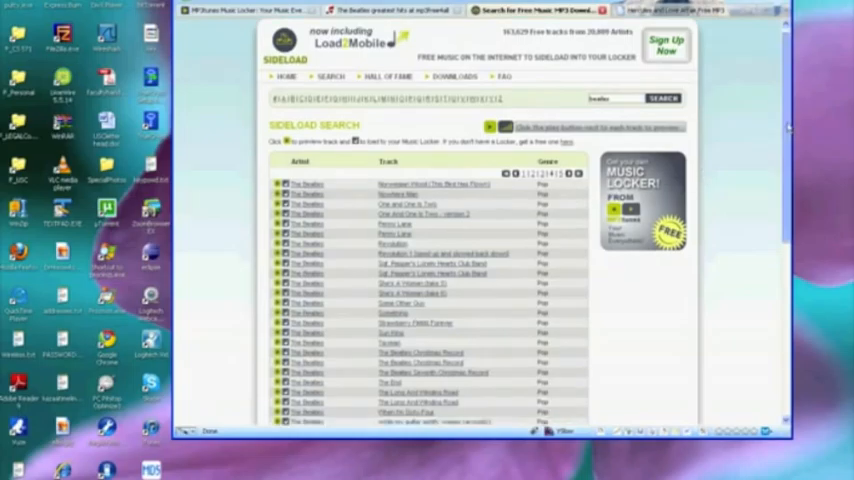
pyautogui.scroll(-3)
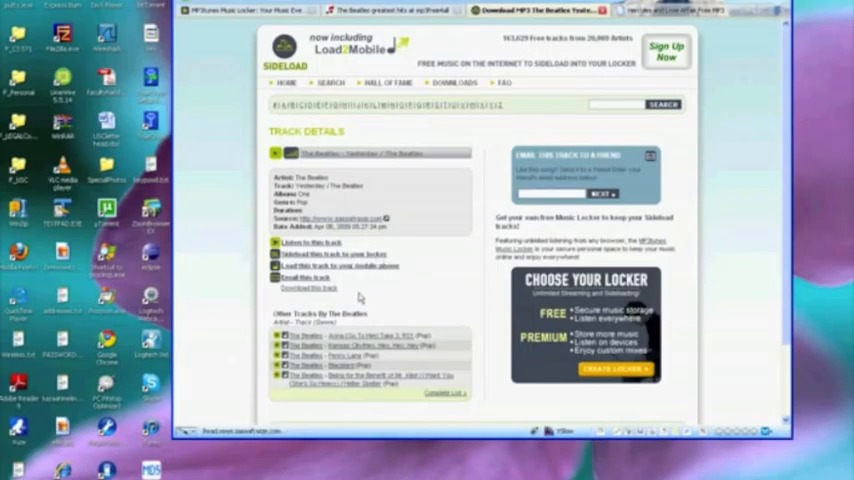
pyautogui.moveTo(396, 278)
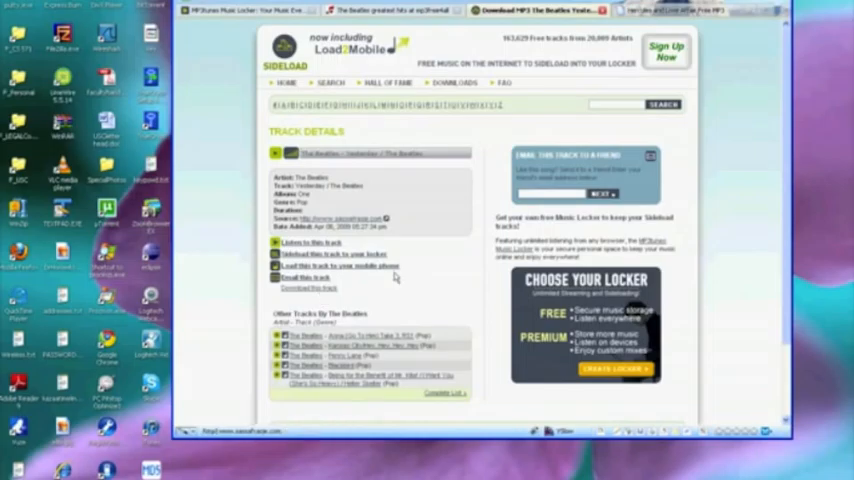
pyautogui.moveTo(424, 266)
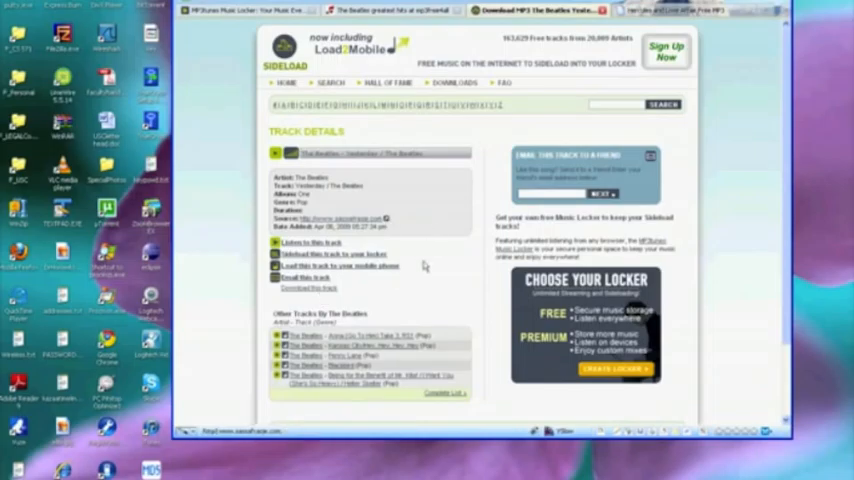